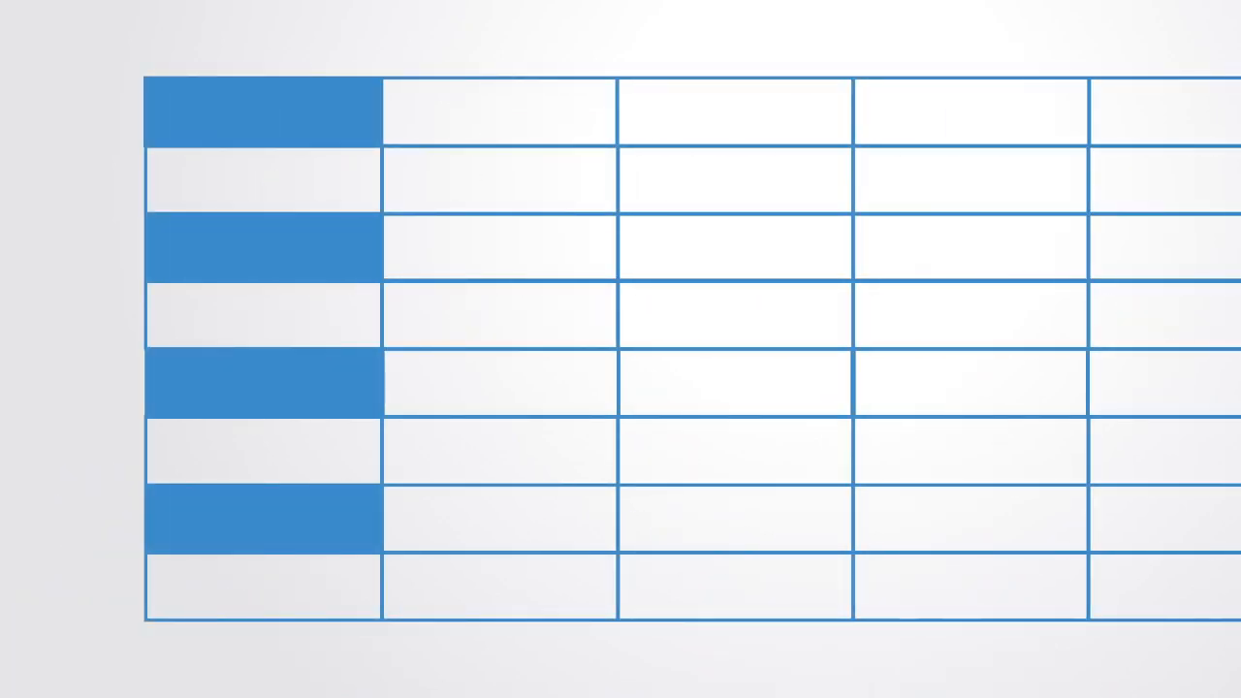
text(Assets)
text(Inventory)
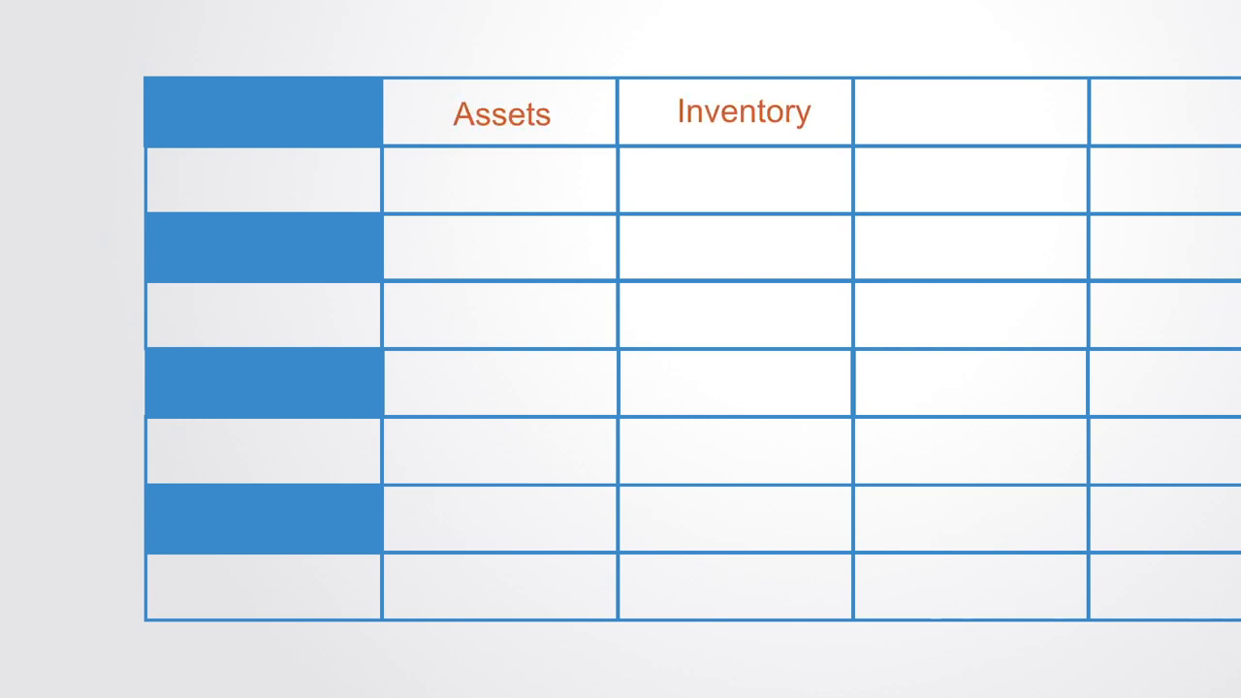
text(Exchanges)
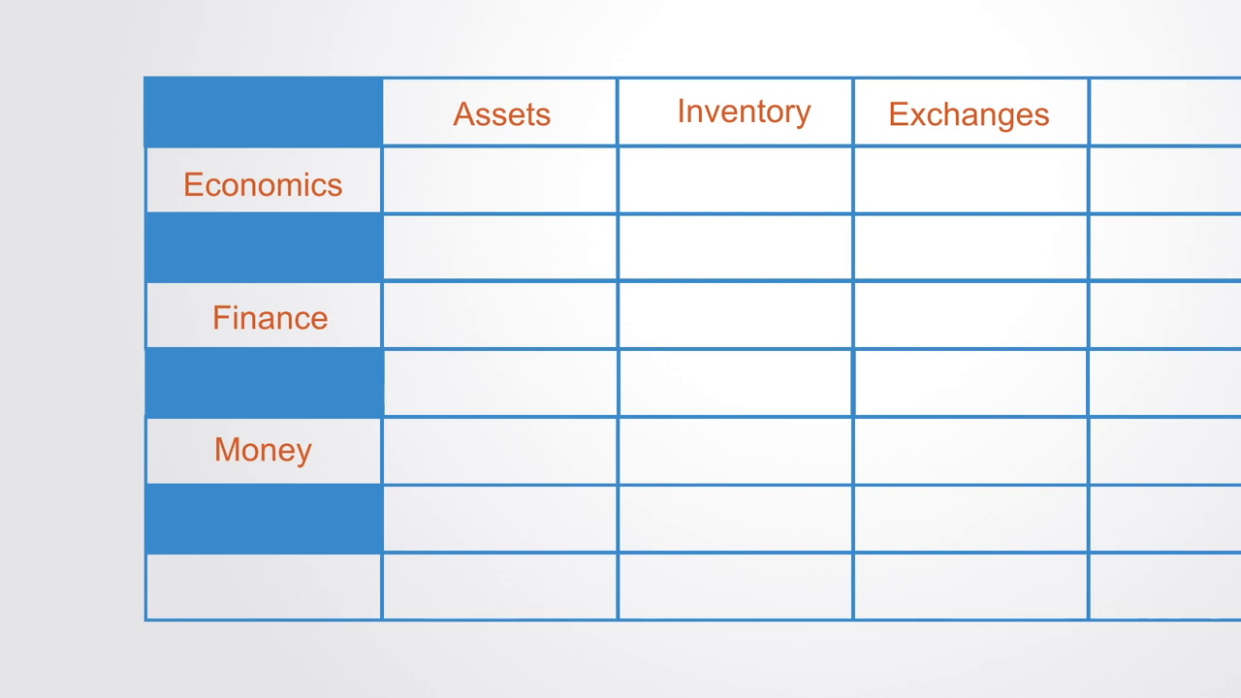
text(Car)
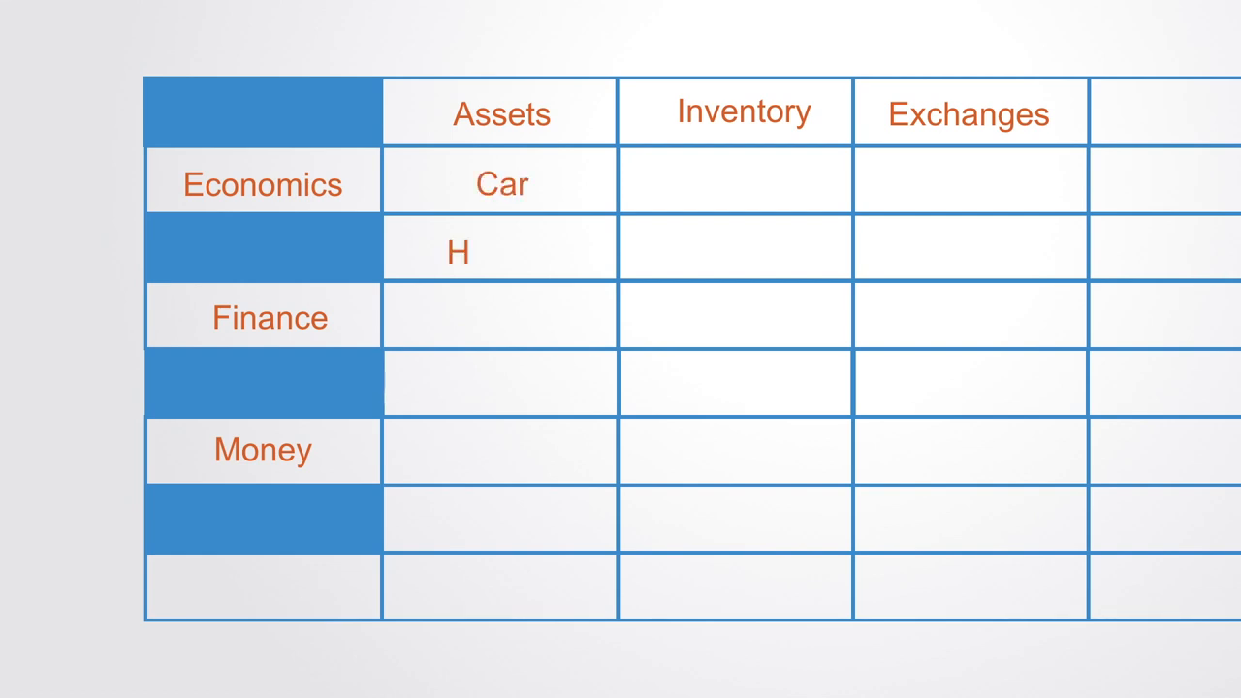
text(ouses)
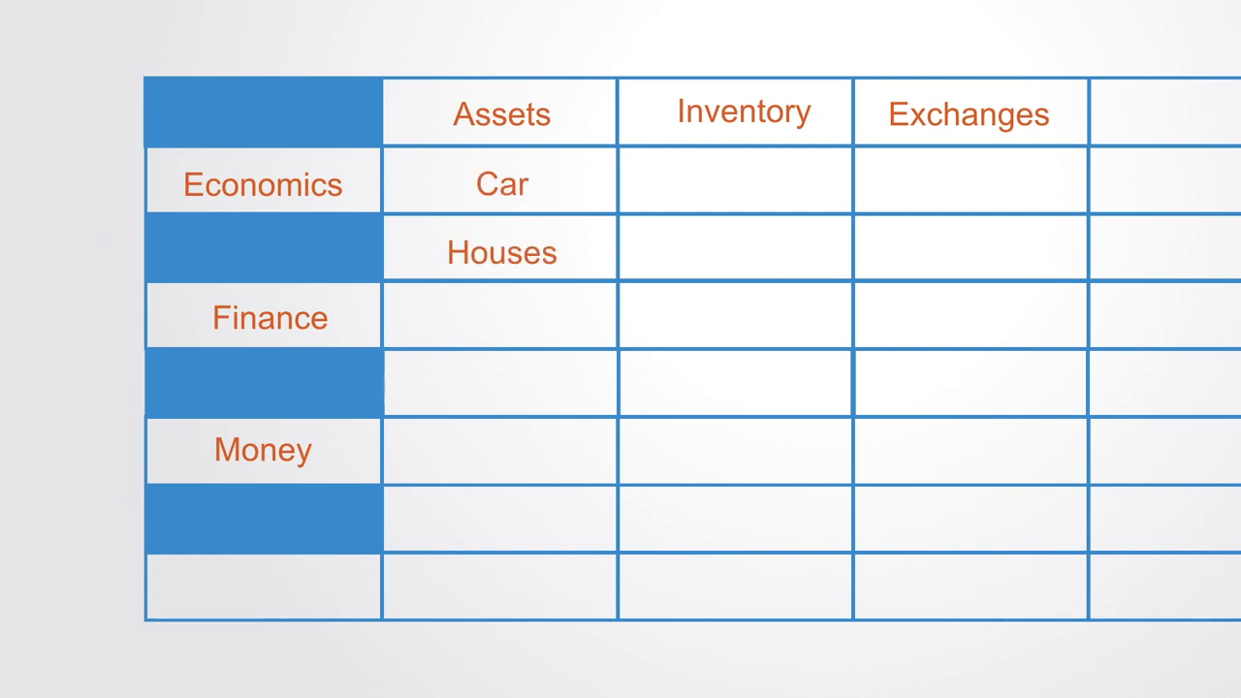